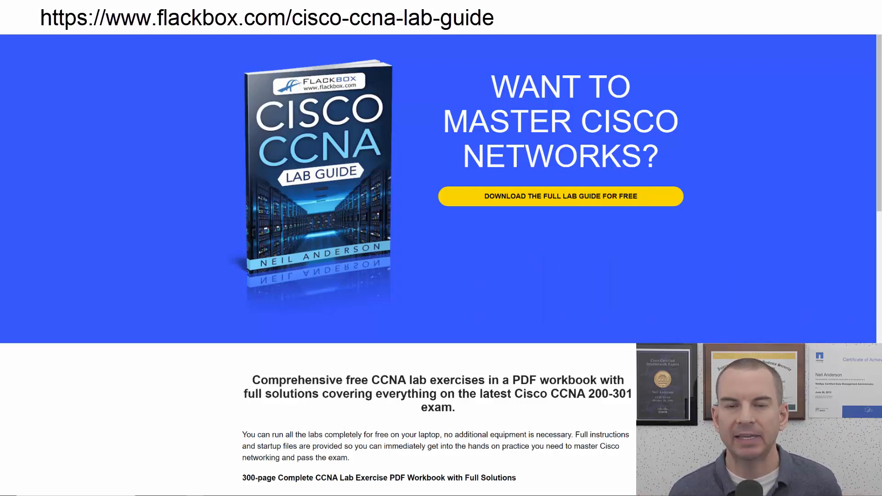
Run 'show ip route' on R4 to list EIGRP 10.0.x.x routes via Fa0/0 and Fa2/0
{"action": "left_click", "coordinate": [559, 196]}
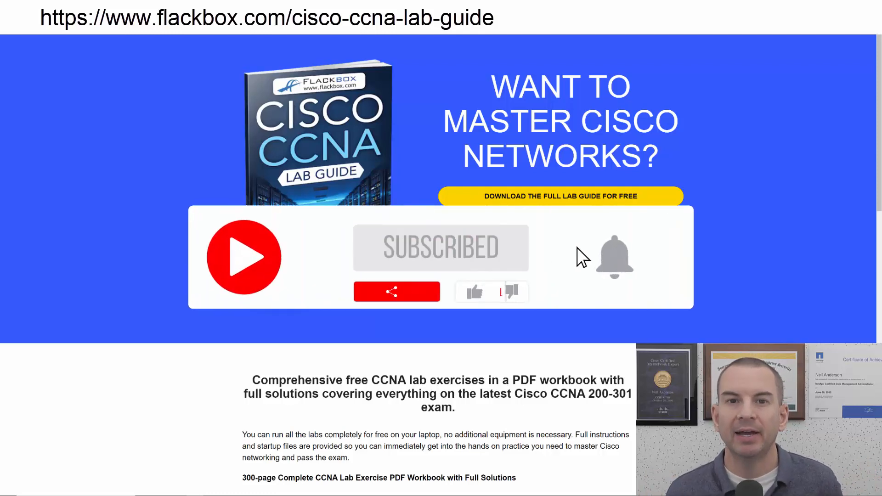
{"action": "left_click", "coordinate": [615, 256]}
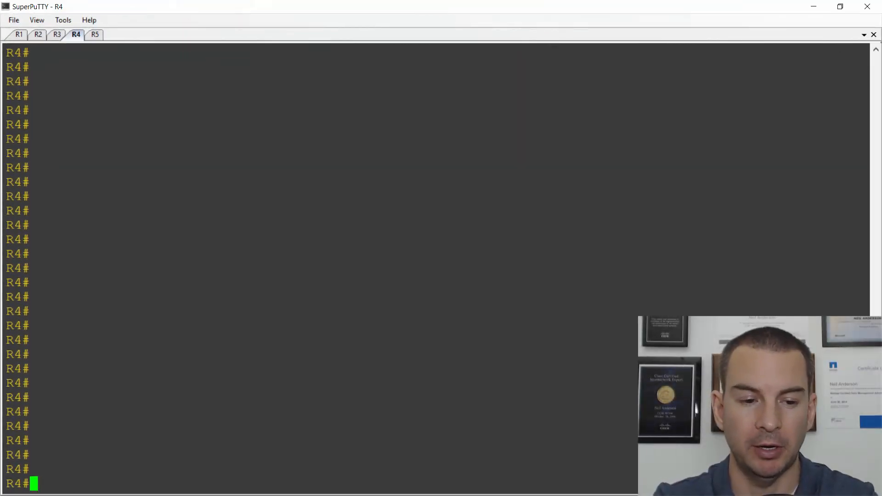
{"action": "type", "text": "sh ip r"}
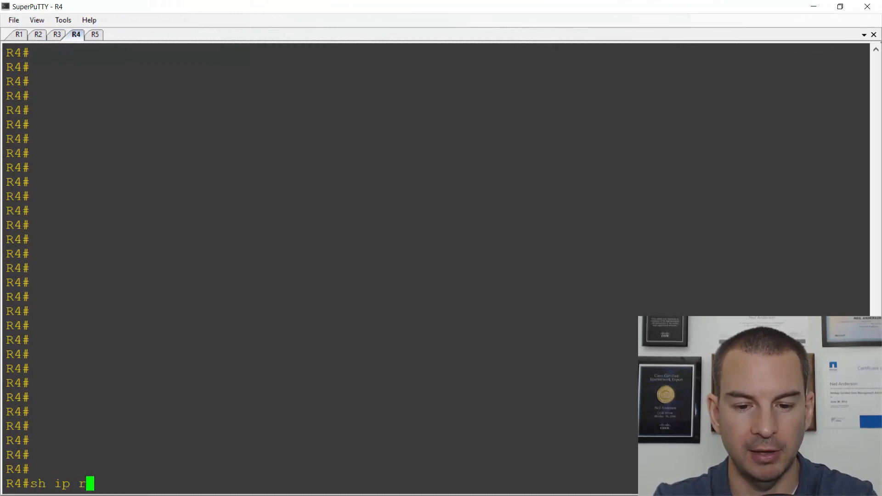
{"action": "type", "text": "oute"}
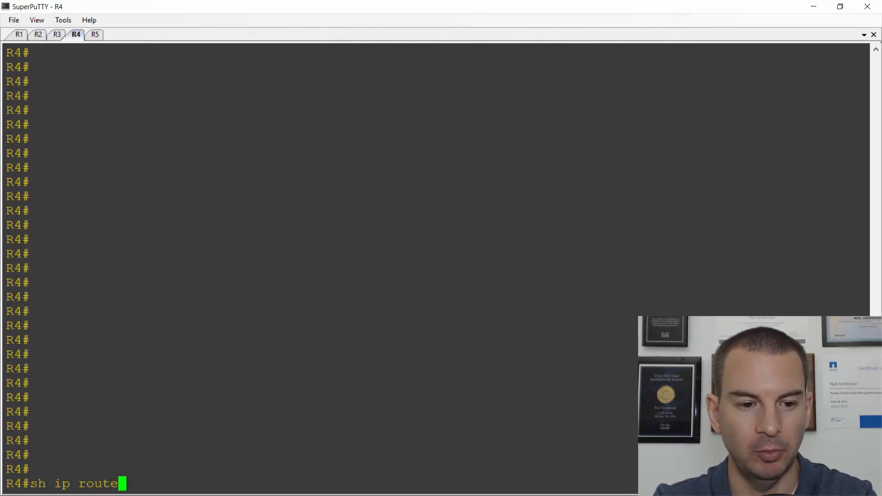
{"action": "key", "text": "Return"}
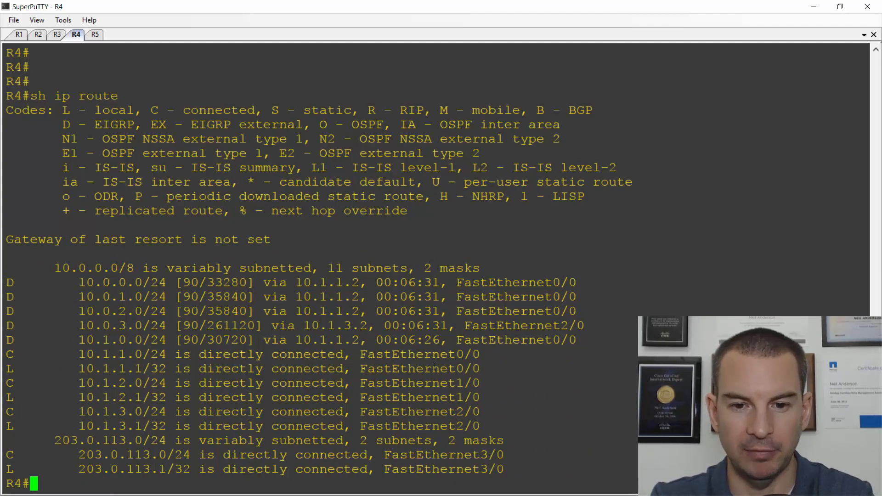
{"action": "double_click", "coordinate": [518, 326]}
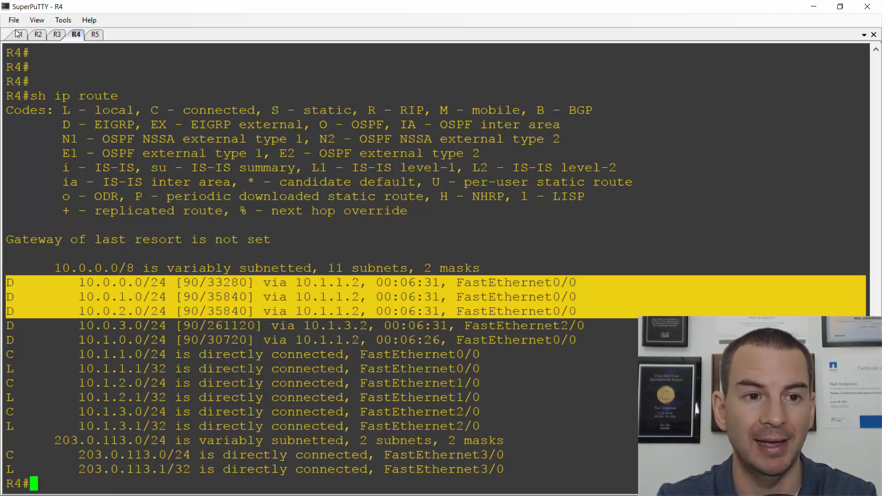
On R1, list interface addresses with 'sh ip int' and enter global configuration mode
{"action": "left_click", "coordinate": [19, 35]}
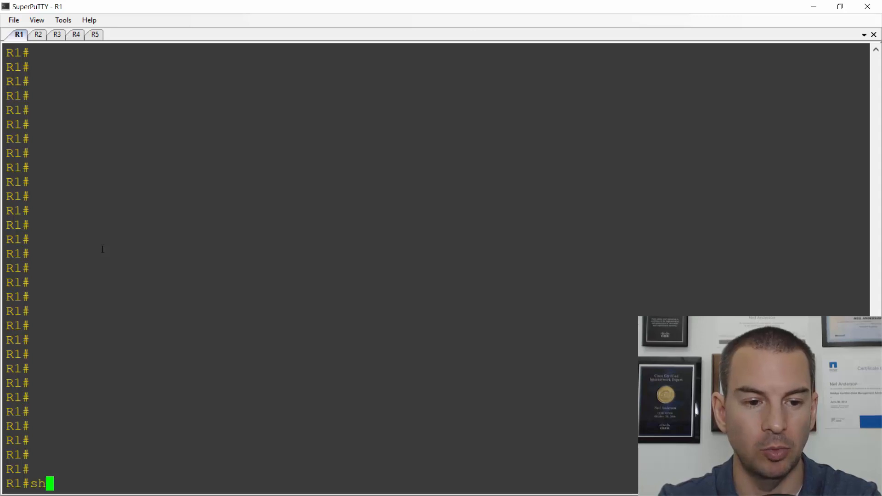
{"action": "type", "text": "ip int"}
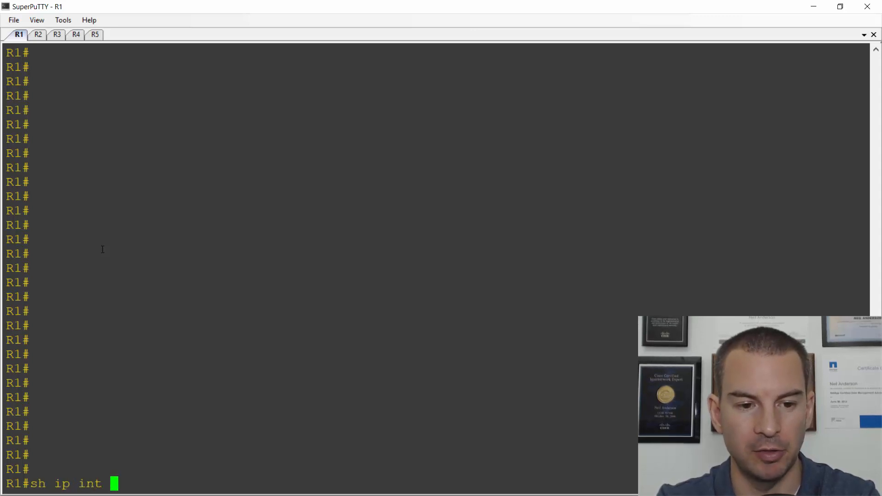
{"action": "key", "text": "Return"}
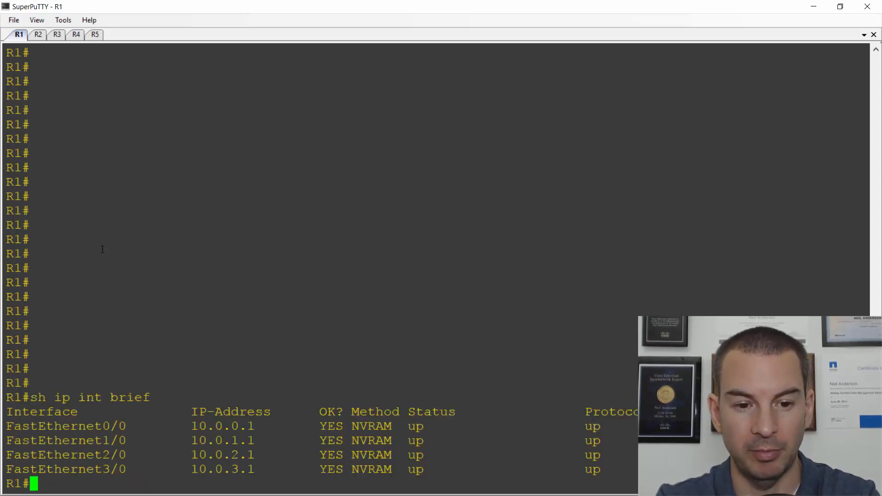
{"action": "type", "text": "coni"}
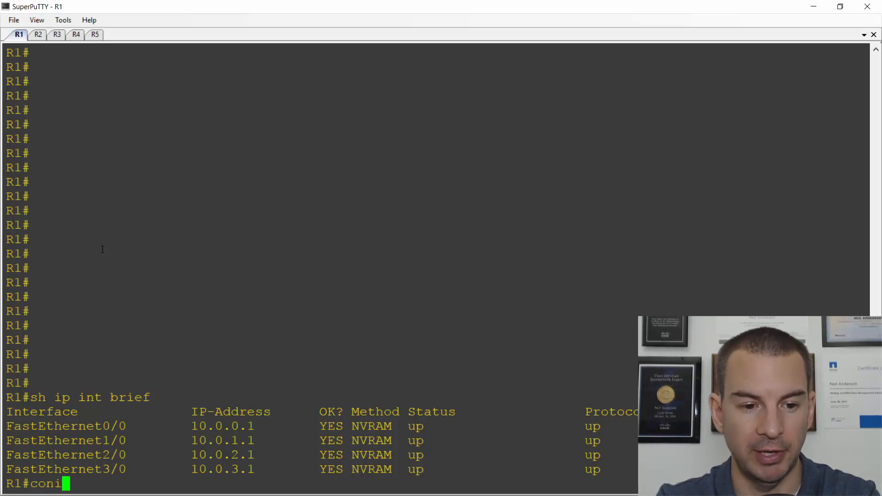
{"action": "type", "text": "ig t"}
{"action": "key", "text": "Return"}
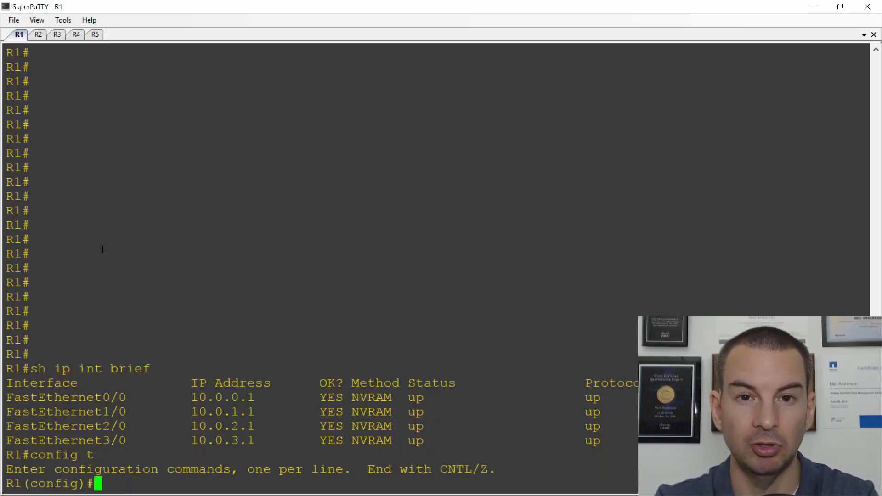
Create interface Loopback0 and bring it up with 'no shutdown'
{"action": "type", "text": "interface"}
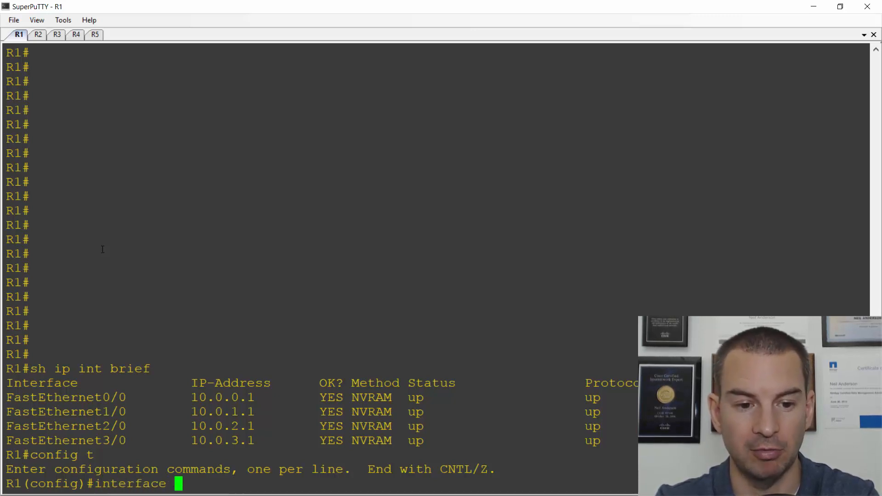
{"action": "type", "text": "loopback"}
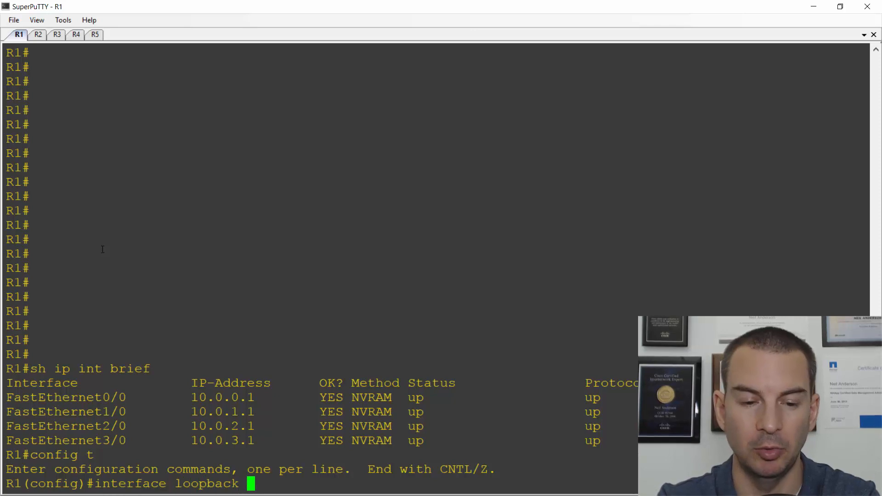
{"action": "type", "text": "0"}
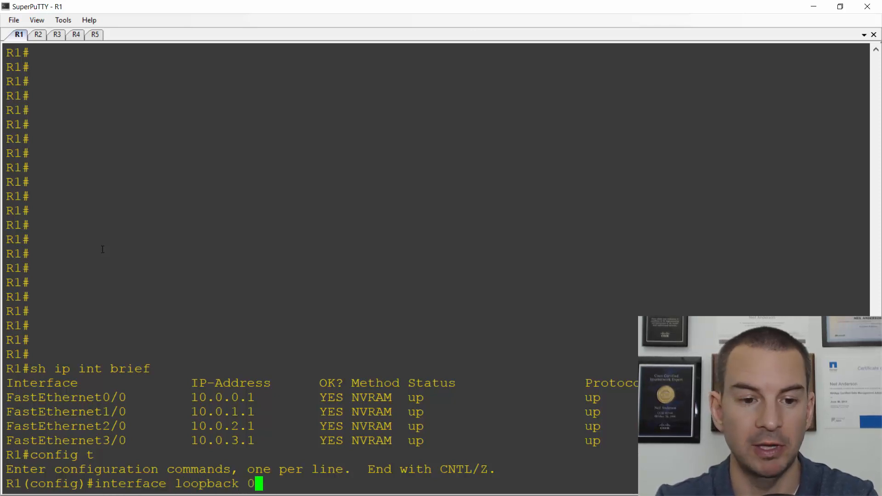
{"action": "key", "text": "Return"}
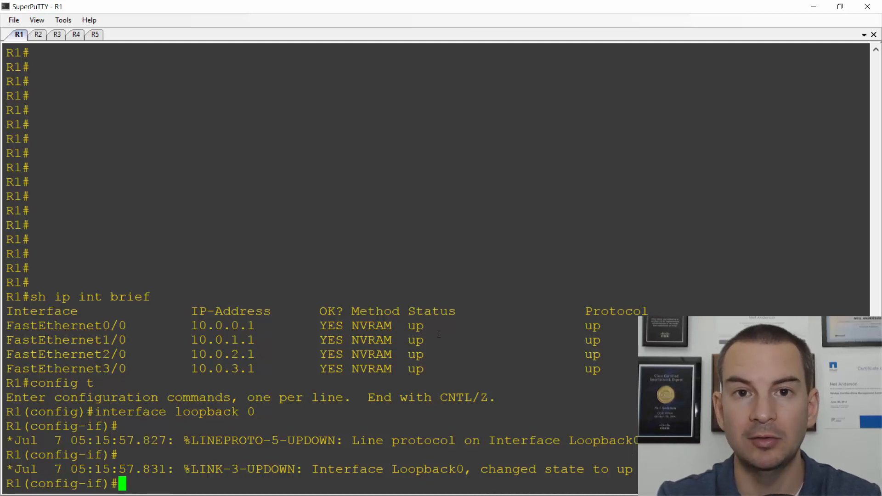
{"action": "type", "text": "no sh"}
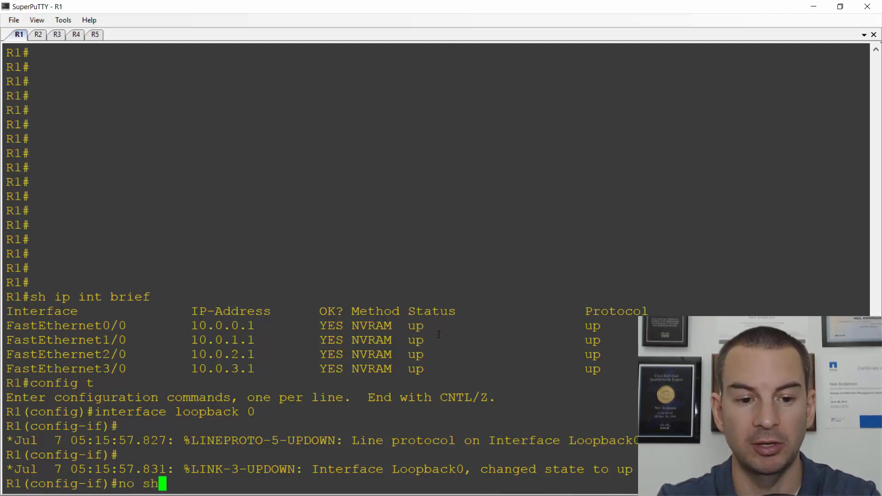
{"action": "key", "text": "Return"}
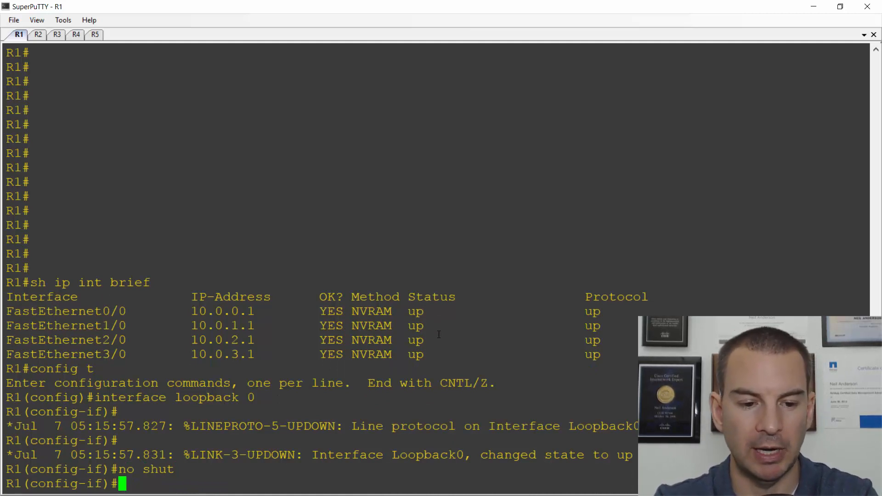
Address Loopback0 as 192.168.1.1 with mask 255.255.255.255
{"action": "type", "text": "ip add"}
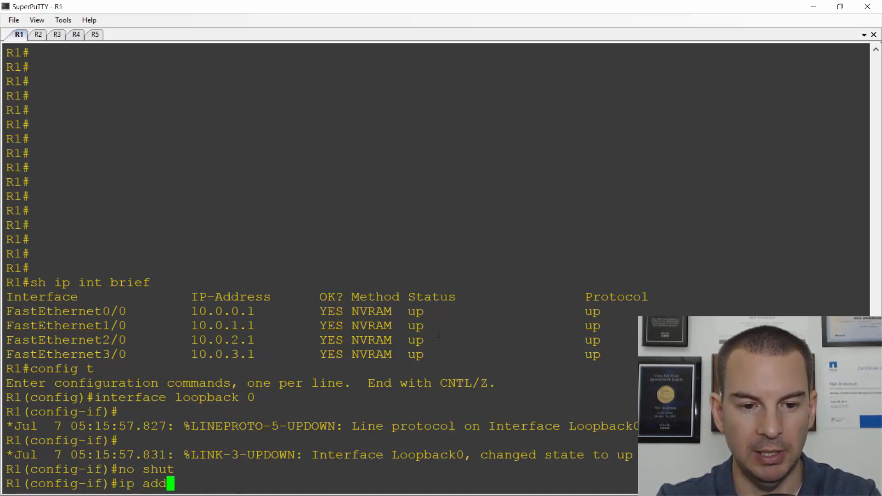
{"action": "type", "text": "ress 192"}
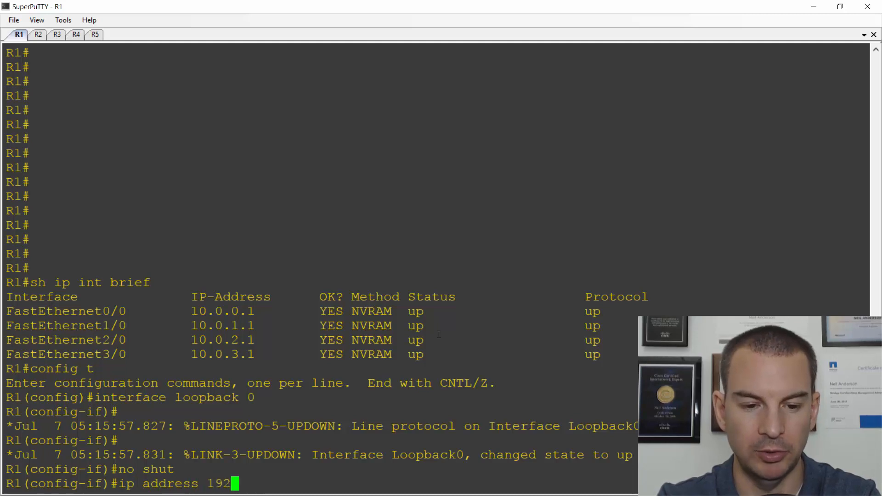
{"action": "type", "text": "168."}
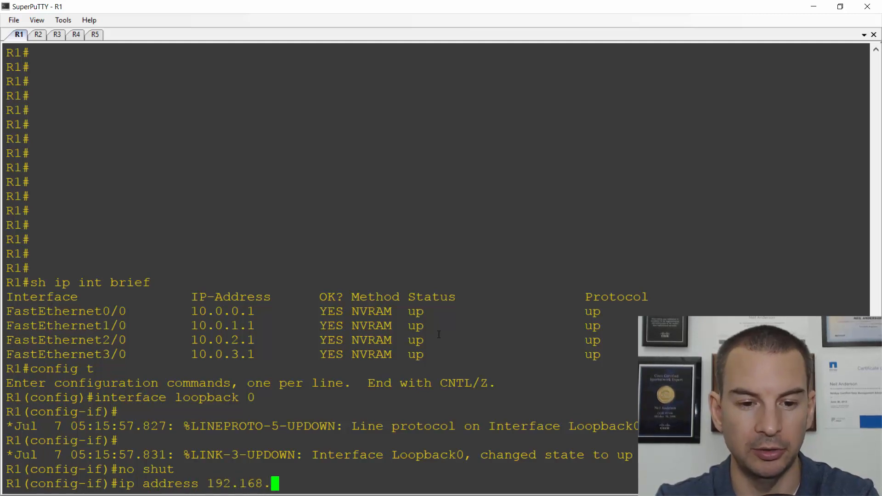
{"action": "type", "text": "1.1 25"}
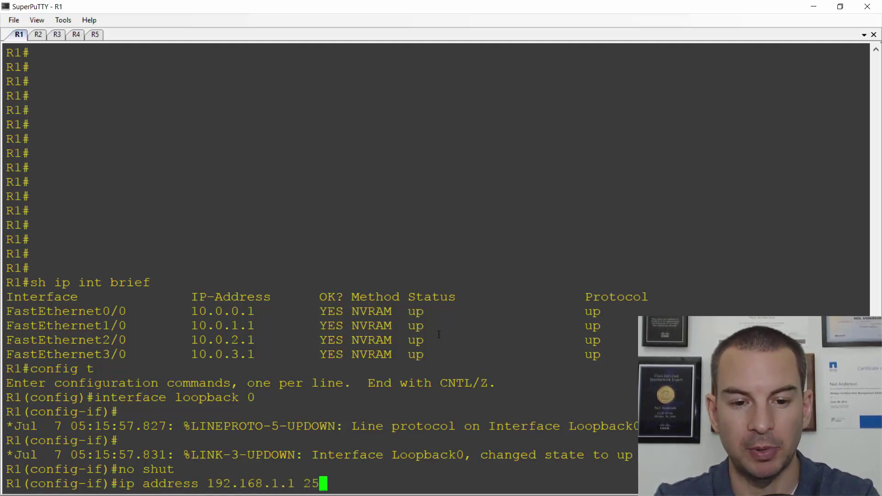
{"action": "type", "text": "5.255.255.255"}
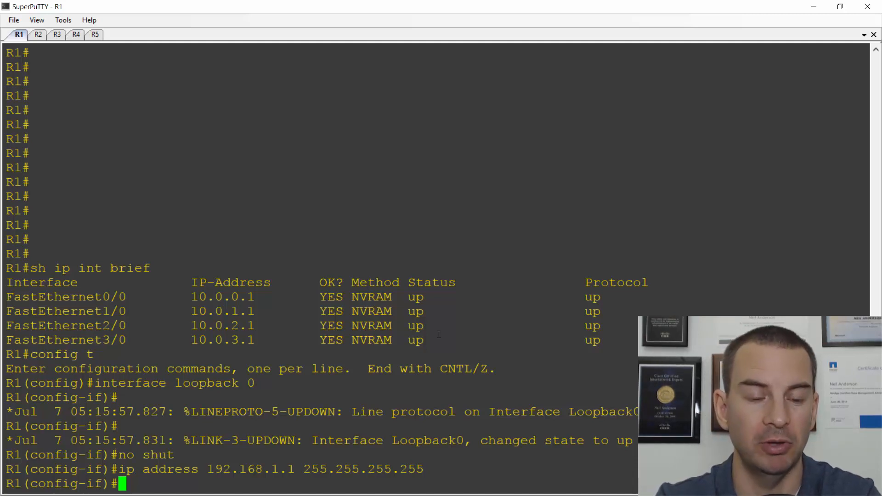
Run 'do sh run | sec eigrp' to show process 100 advertising 10.0.0.0, and select the loopback IP
{"action": "type", "text": "do s"}
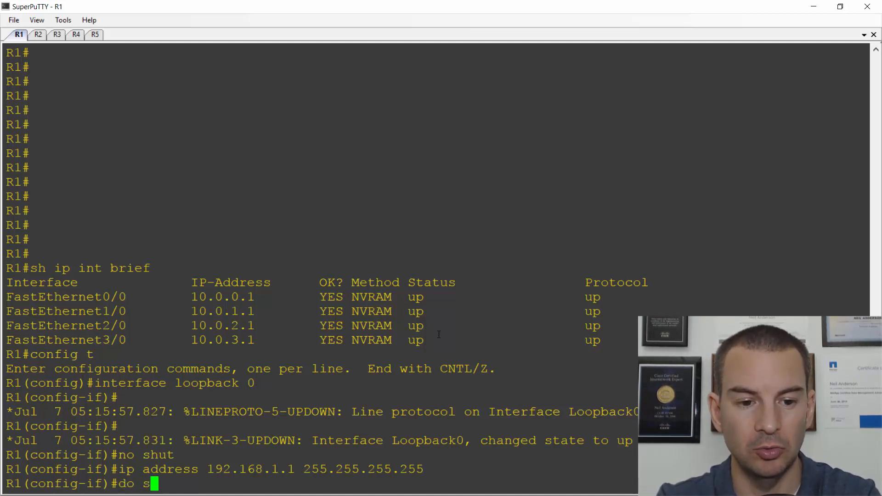
{"action": "type", "text": "h run |"}
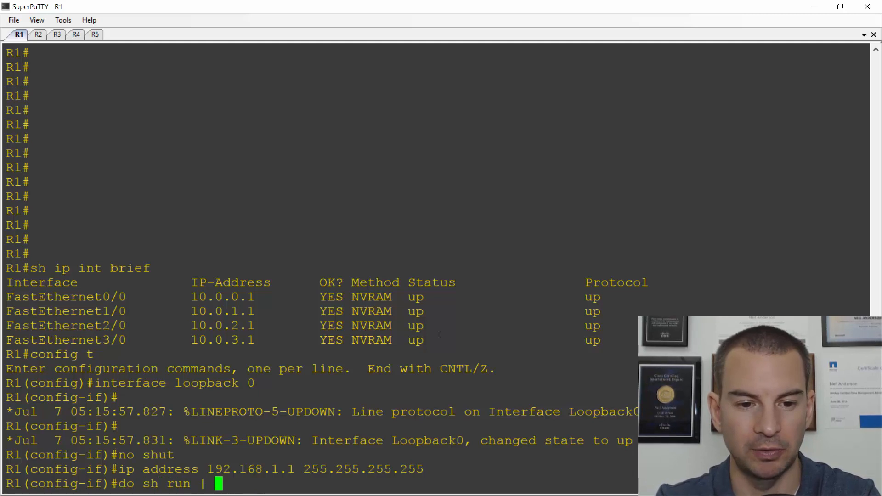
{"action": "type", "text": "sec eigrp"}
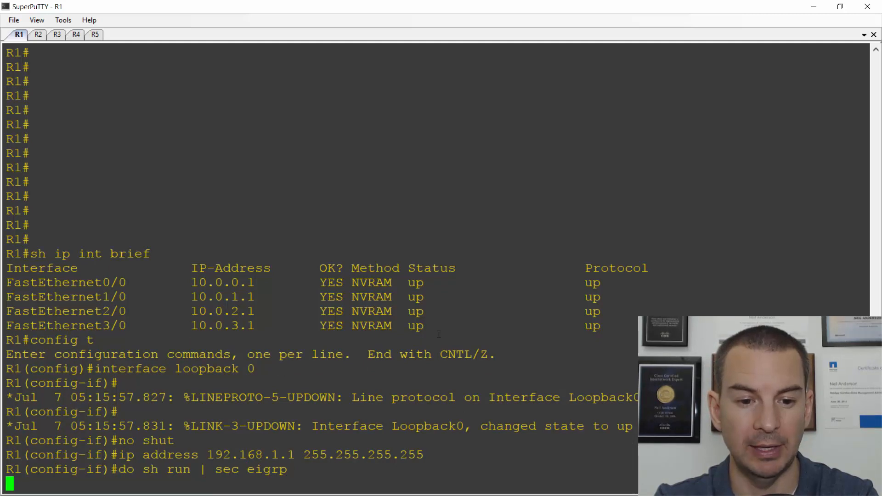
{"action": "key", "text": "Return"}
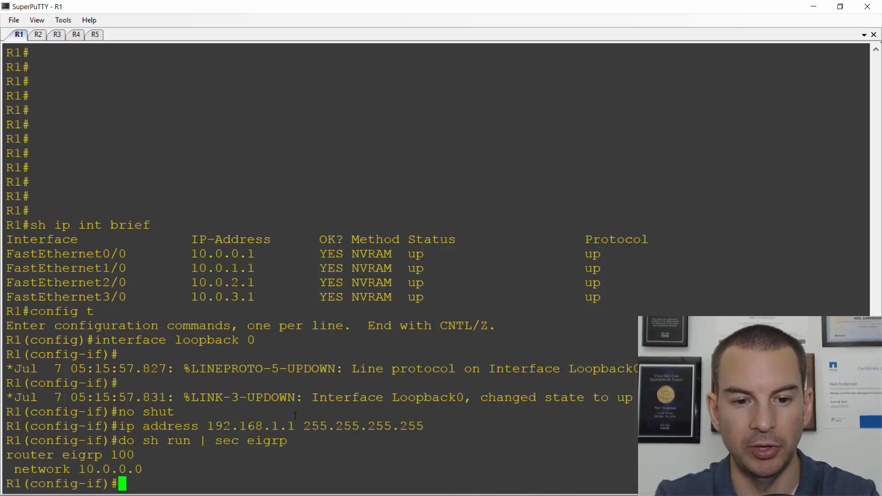
{"action": "double_click", "coordinate": [250, 426]}
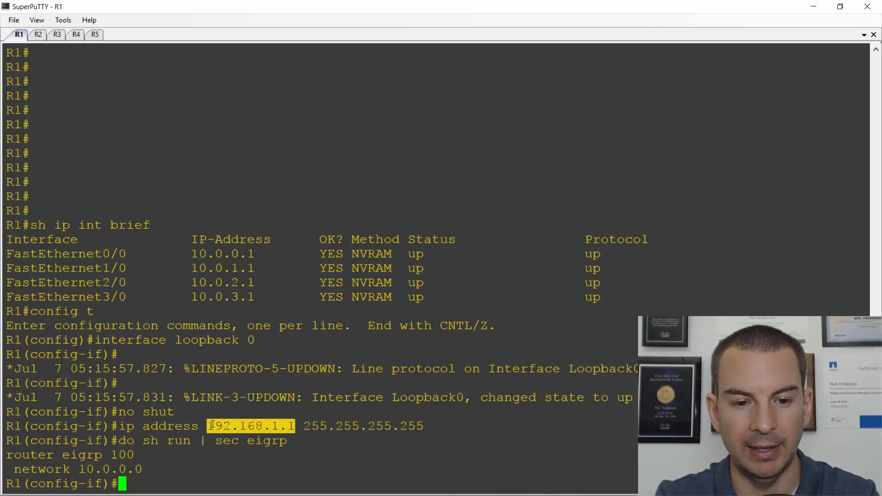
Under 'router eigrp 100', add 'network 192.168.1.1 0.0.0.0'
{"action": "type", "text": "r"}
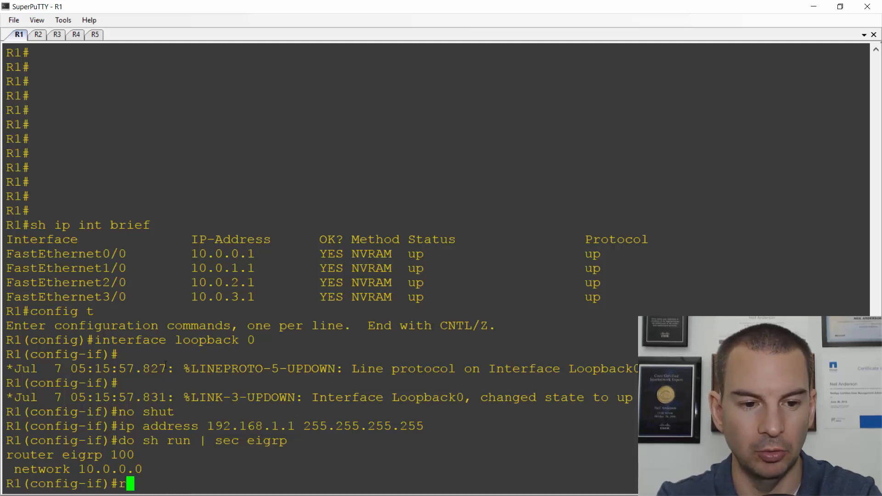
{"action": "type", "text": "outer ei"}
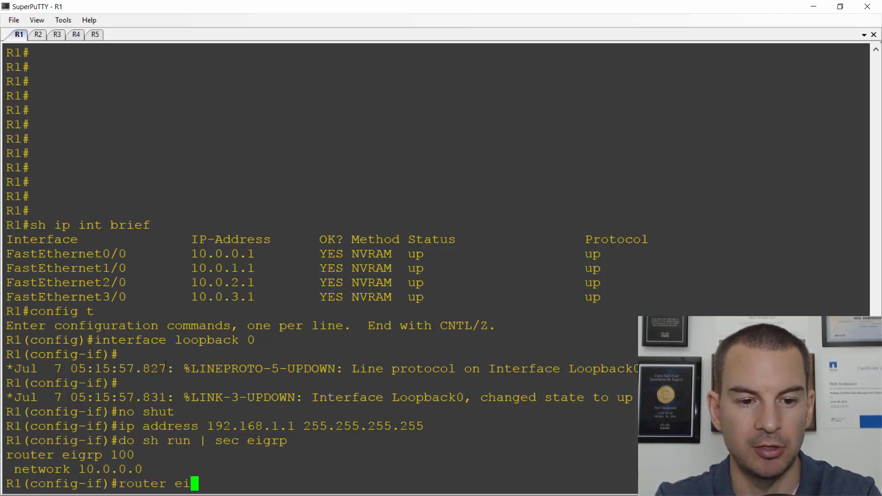
{"action": "key", "text": "Return"}
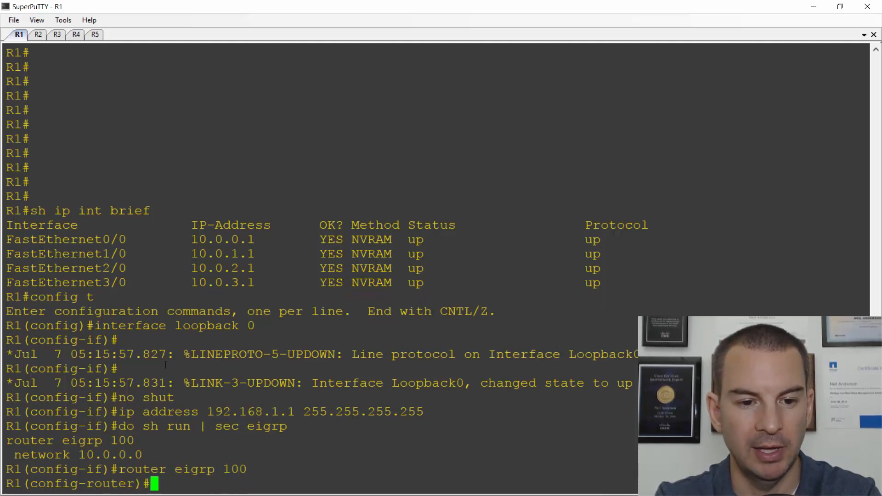
{"action": "type", "text": "network"}
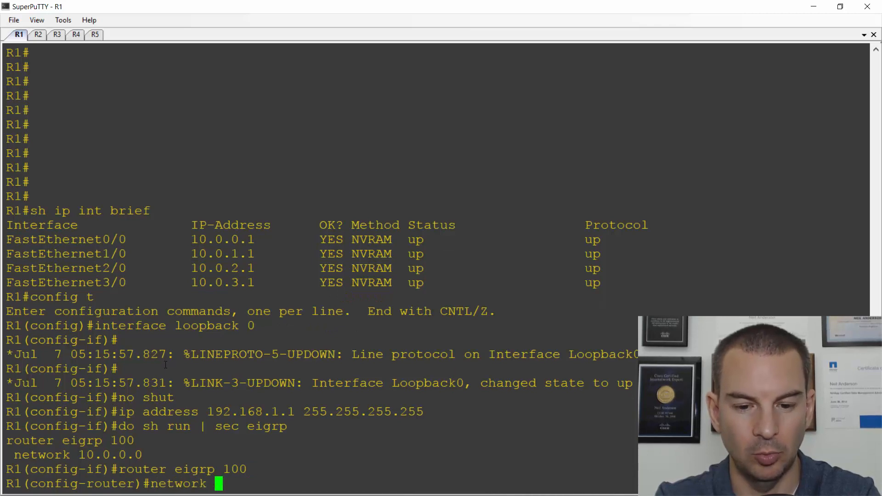
{"action": "type", "text": "192.168."}
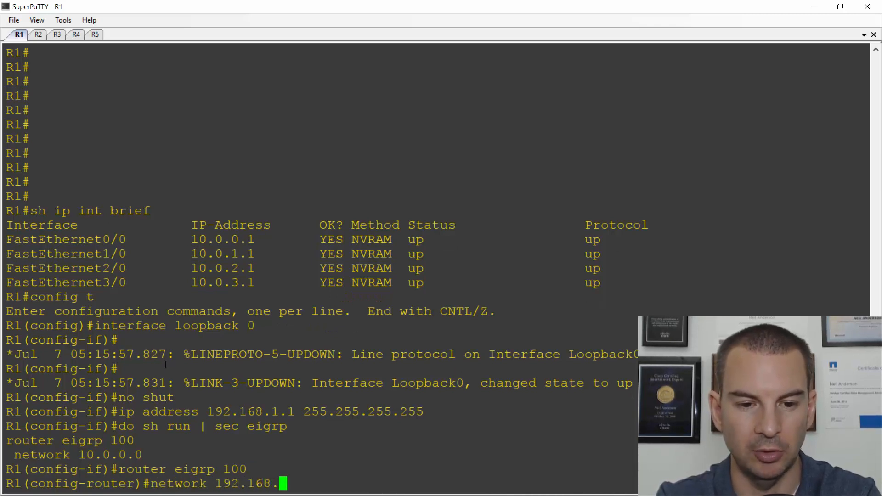
{"action": "type", "text": "1.1"}
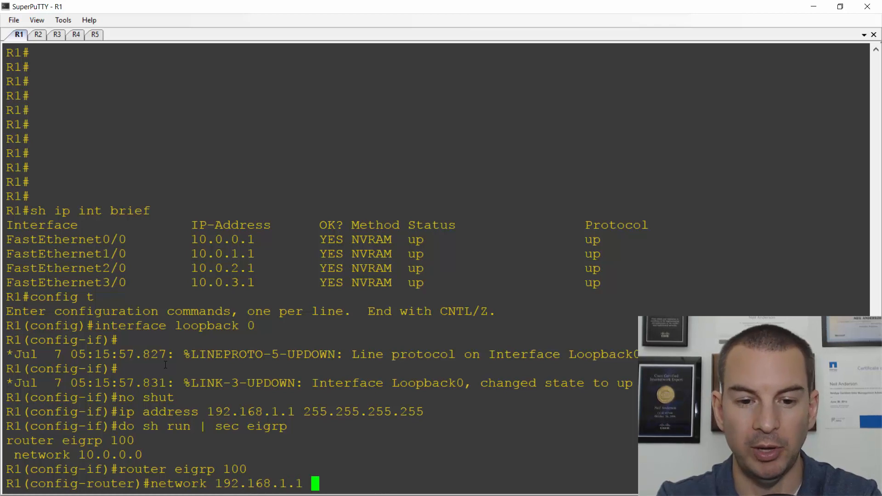
{"action": "type", "text": "0.0."}
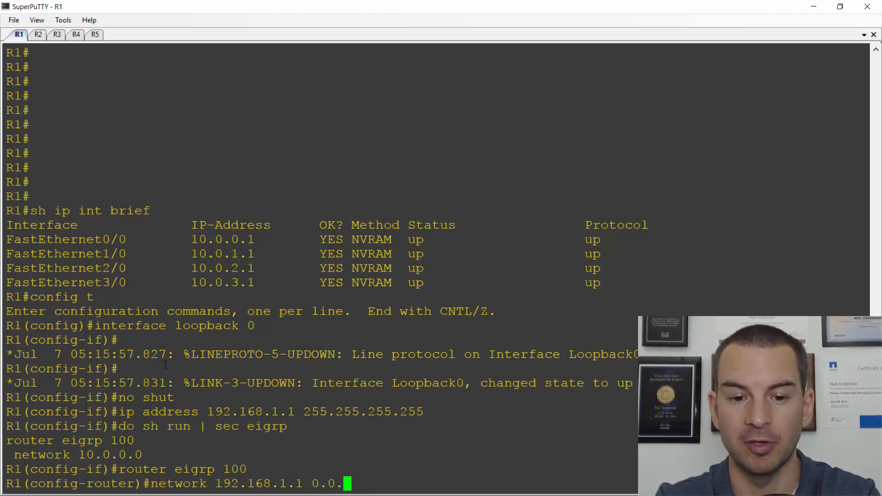
{"action": "type", "text": "0.0"}
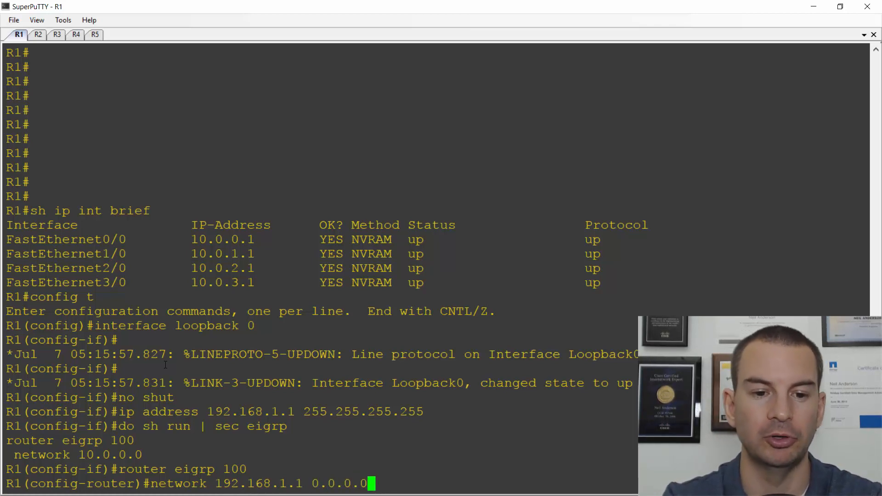
{"action": "key", "text": "Return"}
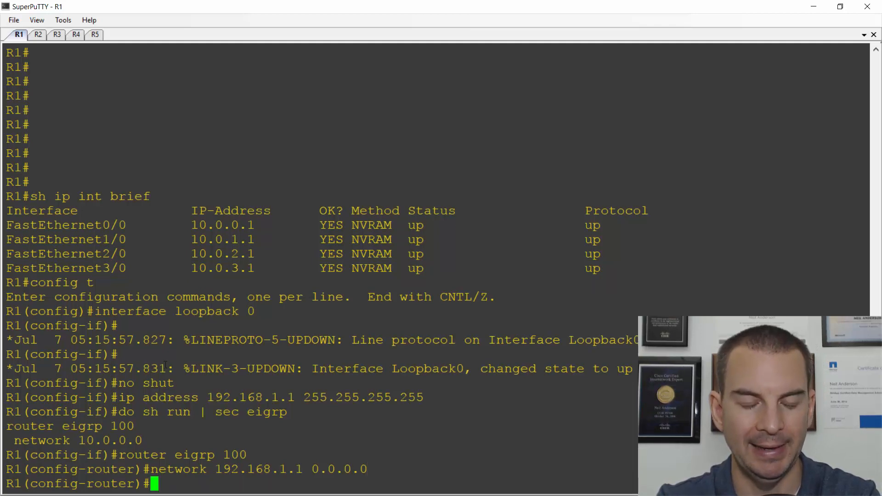
{"action": "mouse_move", "coordinate": [128, 76]}
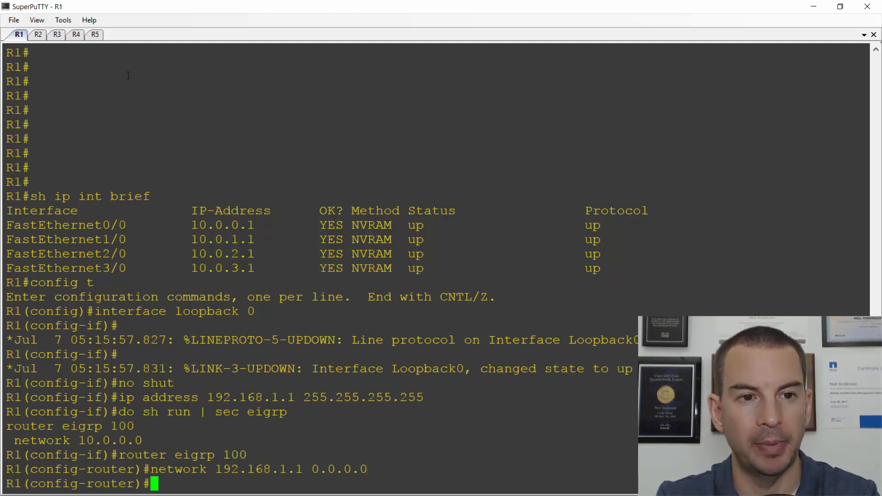
On R4, show the routing table and highlight the 192.168.1.1/32 route via FastEthernet0/0
{"action": "left_click", "coordinate": [75, 34]}
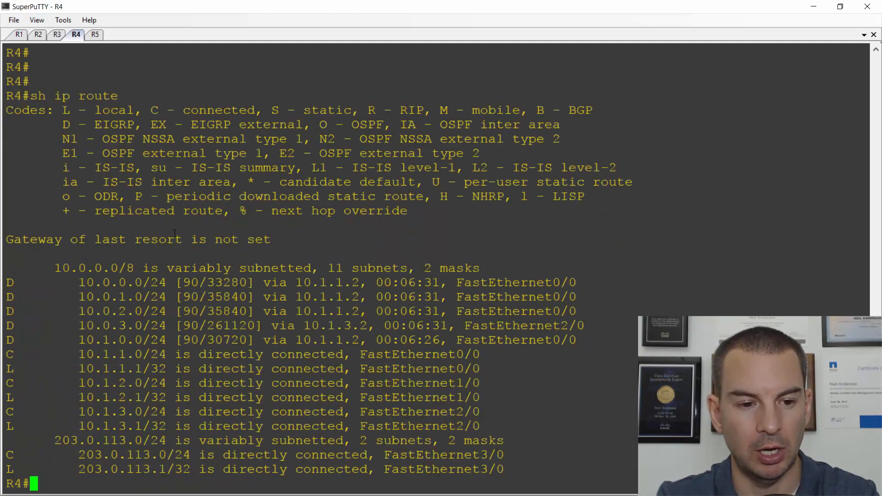
{"action": "type", "text": "sh"}
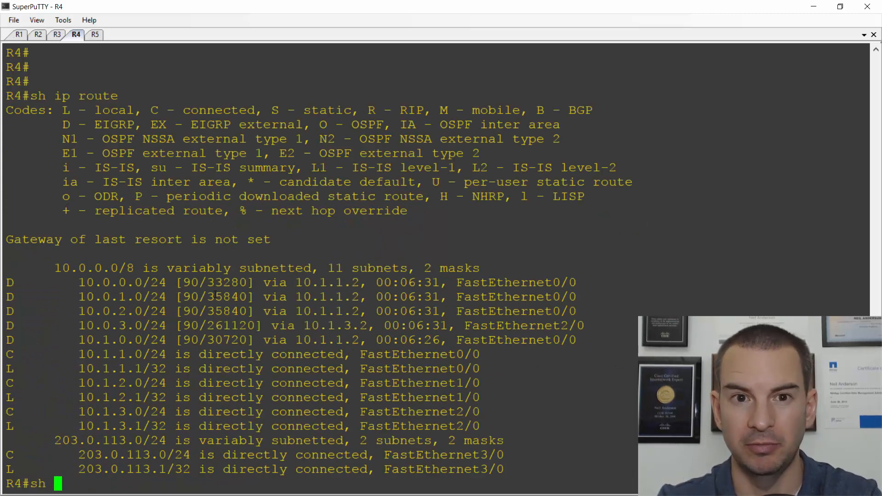
{"action": "key", "text": "Return"}
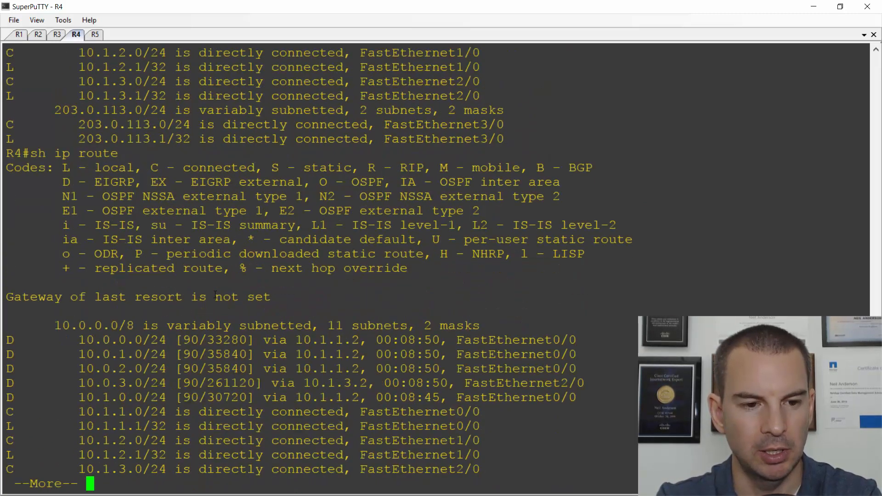
{"action": "key", "text": "space"}
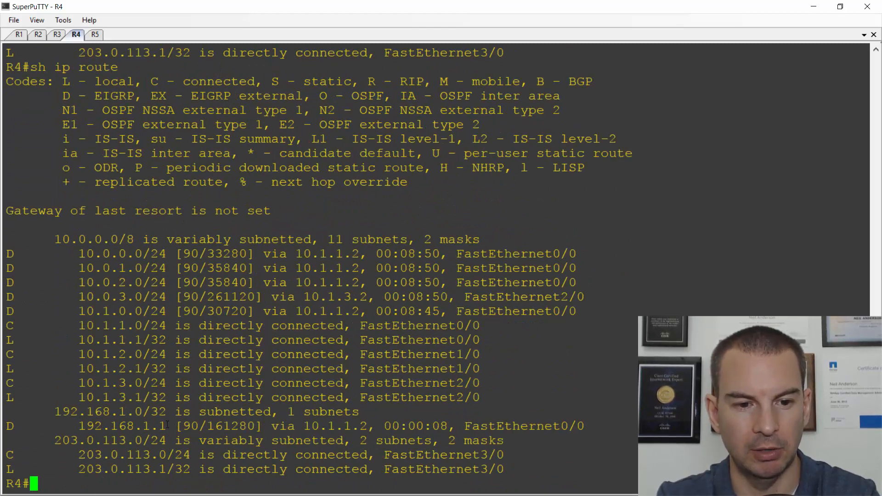
{"action": "double_click", "coordinate": [124, 426]}
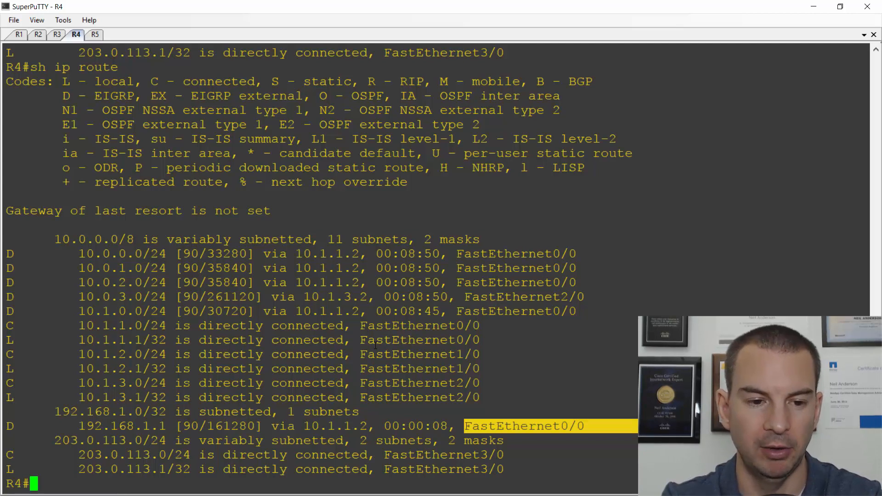
From R4, ping 192.168.1.1 (5/5 success) and traceroute it in three hops
{"action": "type", "text": "ping 192.1"}
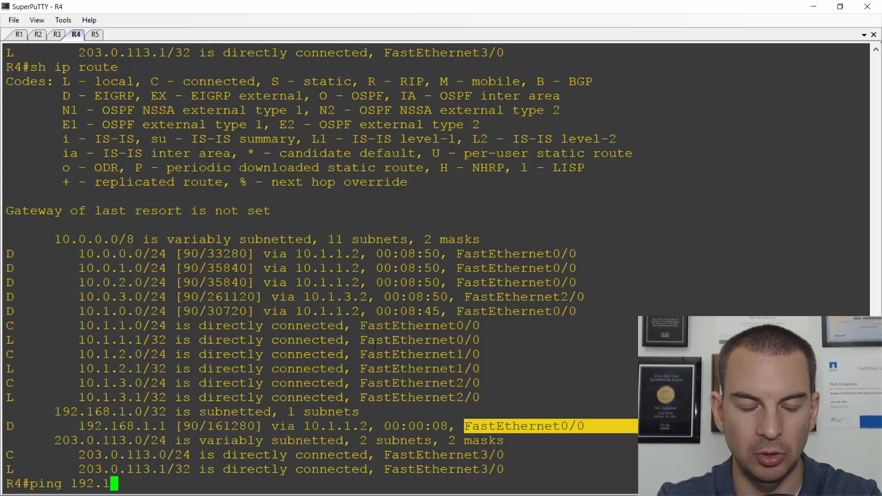
{"action": "key", "text": "Return"}
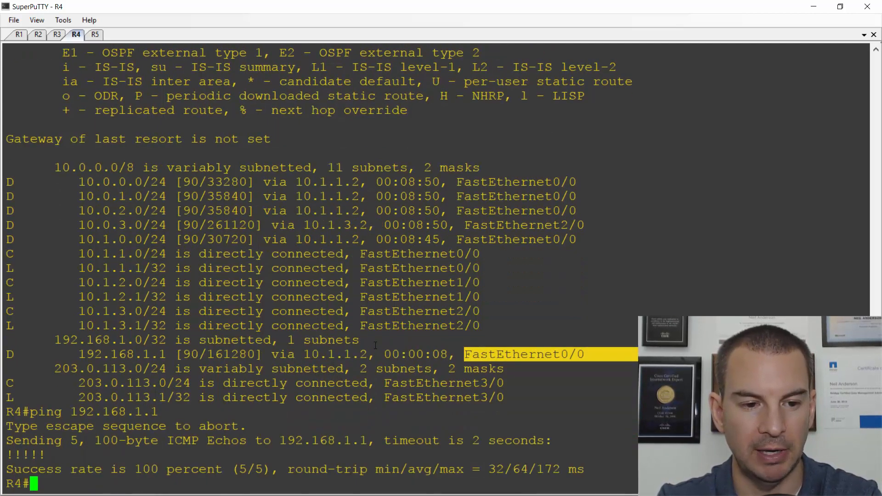
{"action": "type", "text": "trace"}
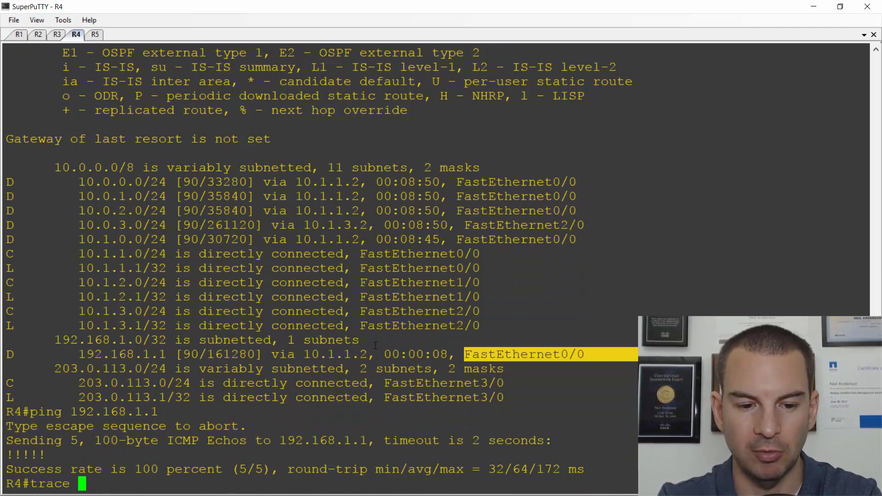
{"action": "type", "text": "192.168.1"}
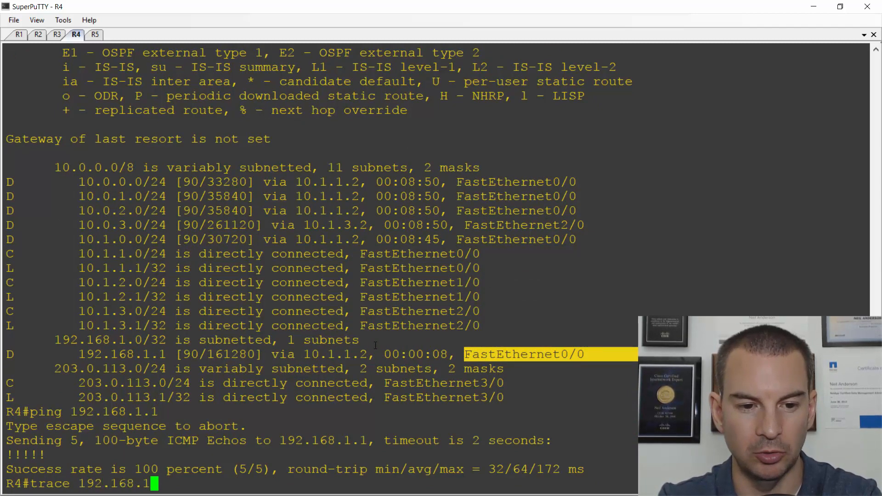
{"action": "key", "text": "Return"}
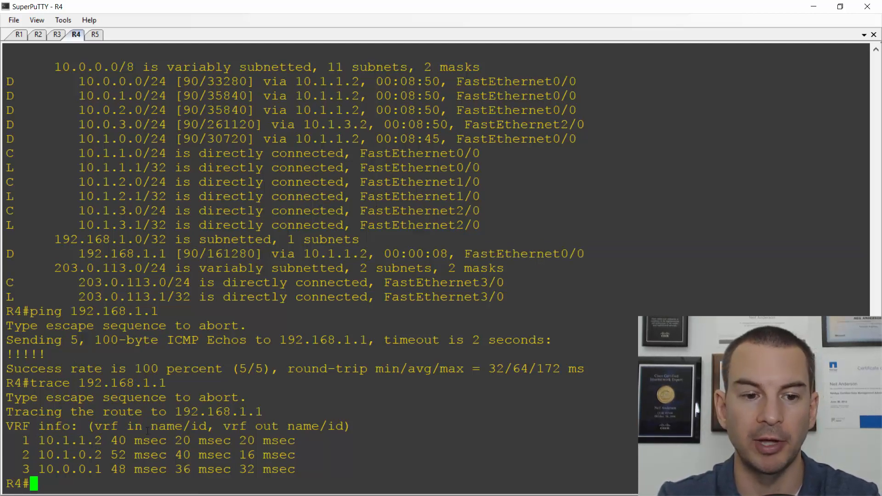
Shut down R4's FastEthernet0/0, dropping neighbor 10.1.1.2, and start a route-table check
{"action": "type", "text": "config t"}
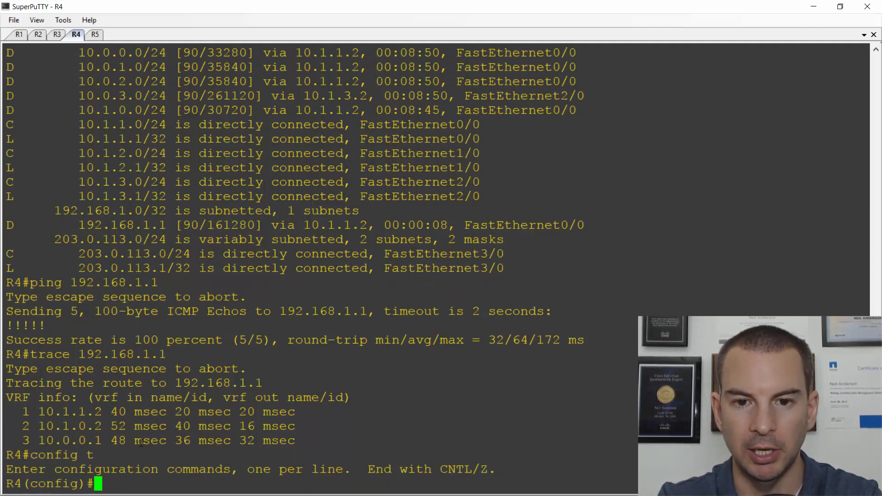
{"action": "type", "text": "int f0/0"}
{"action": "type", "text": "shut"}
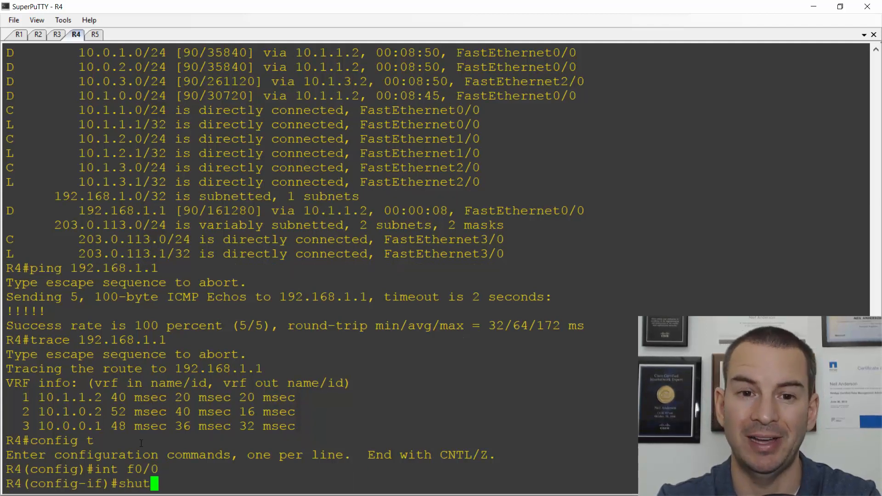
{"action": "key", "text": "Return"}
{"action": "type", "text": "sh ip"}
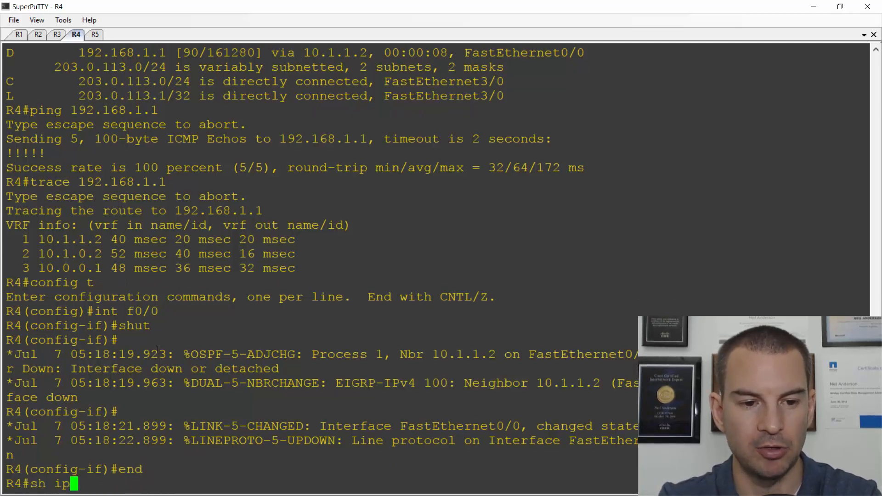
{"action": "type", "text": "route"}
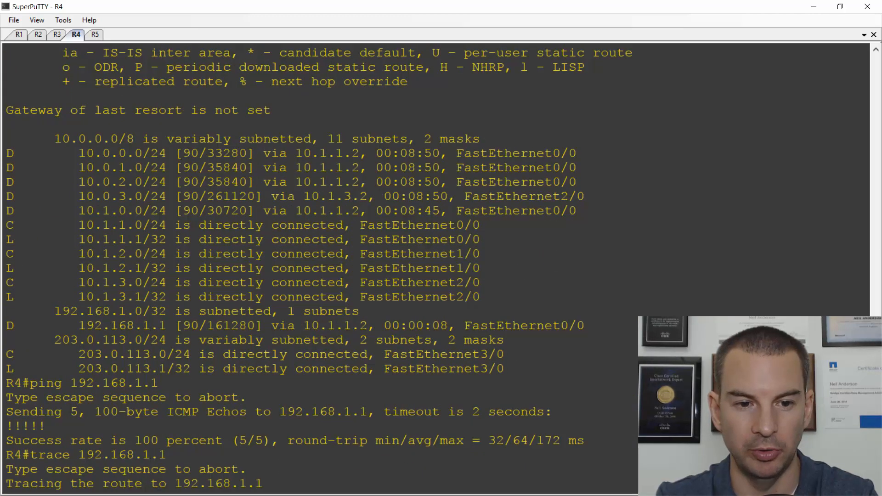
Show R4's routing table, highlight FastEthernet2/0 on the 192.168.1.1 route, and ping 192.168.1.1
{"action": "double_click", "coordinate": [524, 325]}
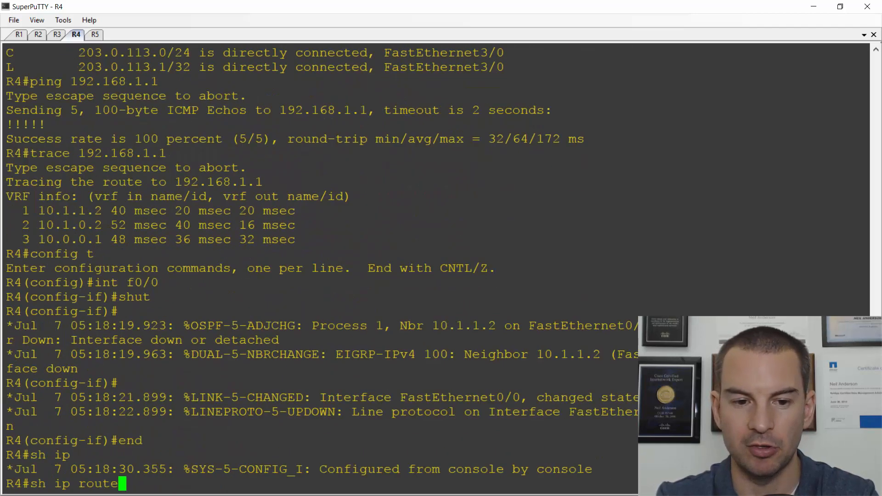
{"action": "key", "text": "Return"}
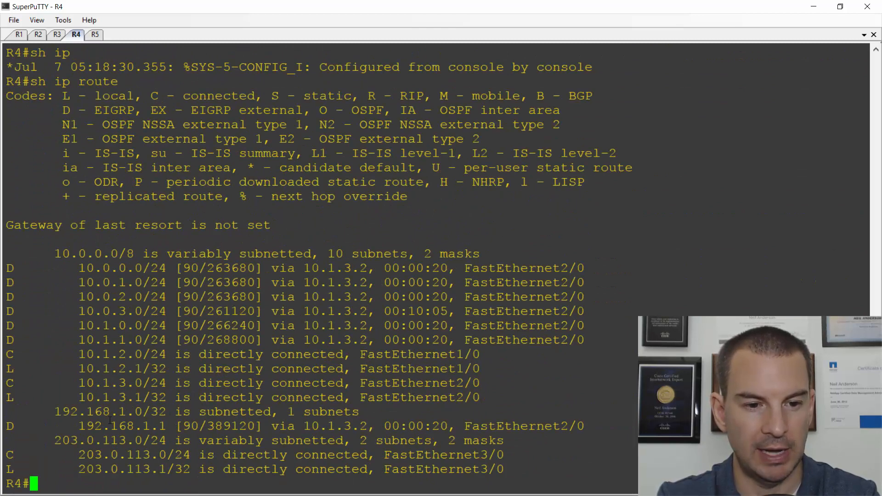
{"action": "double_click", "coordinate": [138, 426]}
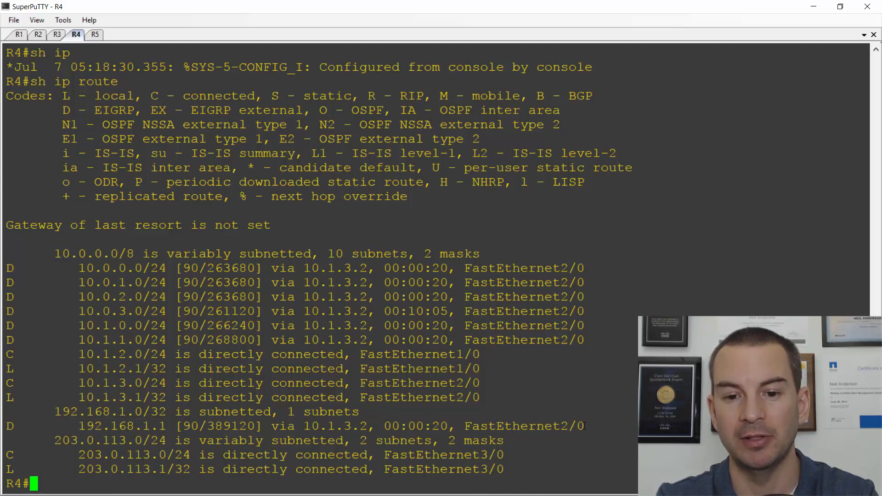
{"action": "double_click", "coordinate": [524, 426]}
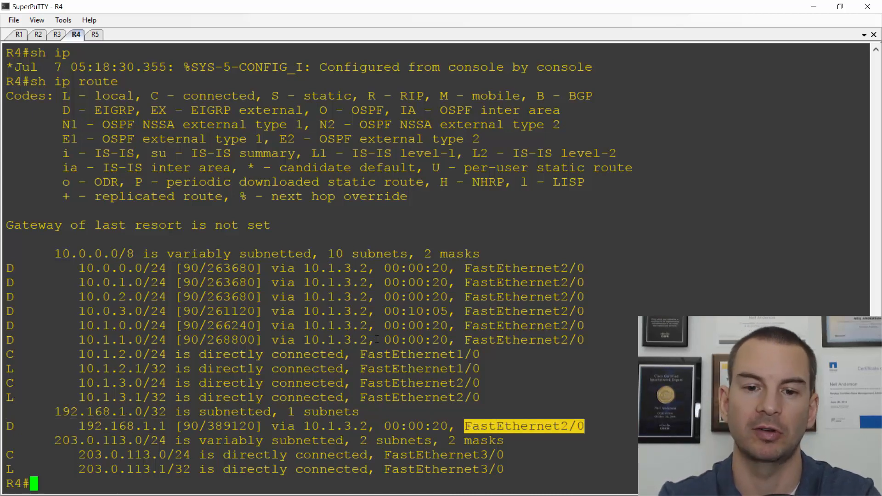
{"action": "type", "text": "ping 192.168.1.1"}
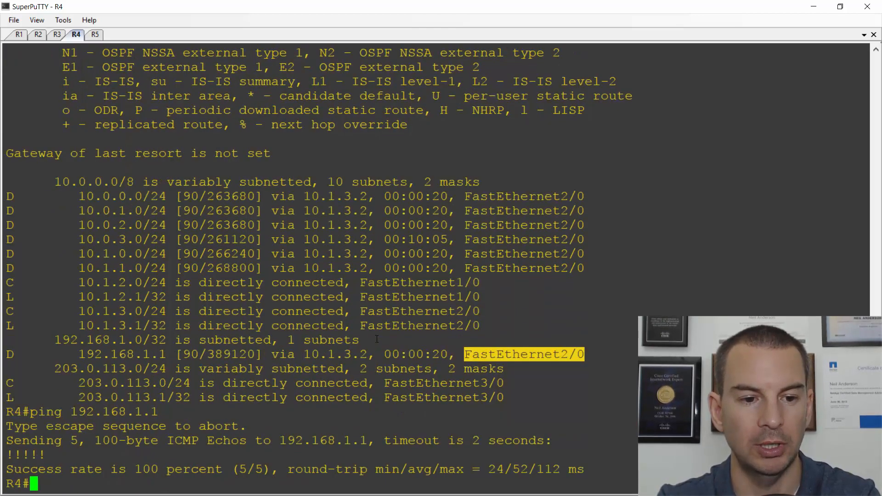
Traceroute 192.168.1.1 from R4, reaching it in two hops via 10.1.3.2
{"action": "type", "text": "trace"}
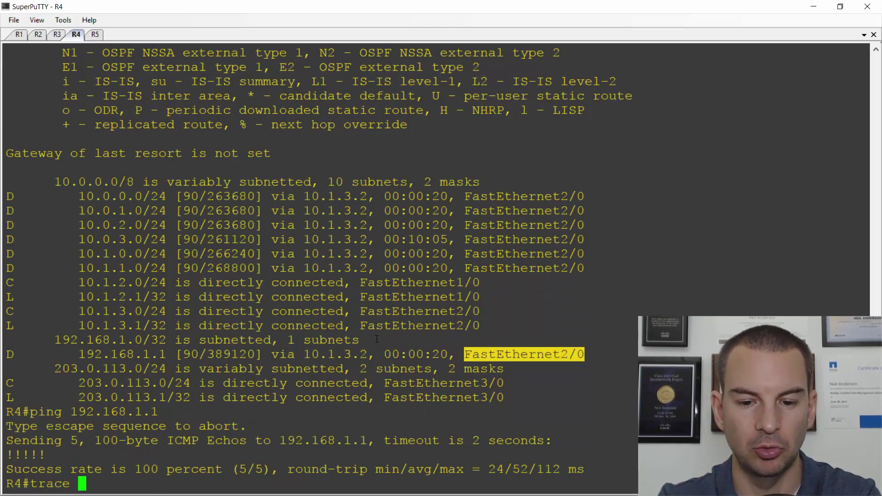
{"action": "type", "text": "192.168"}
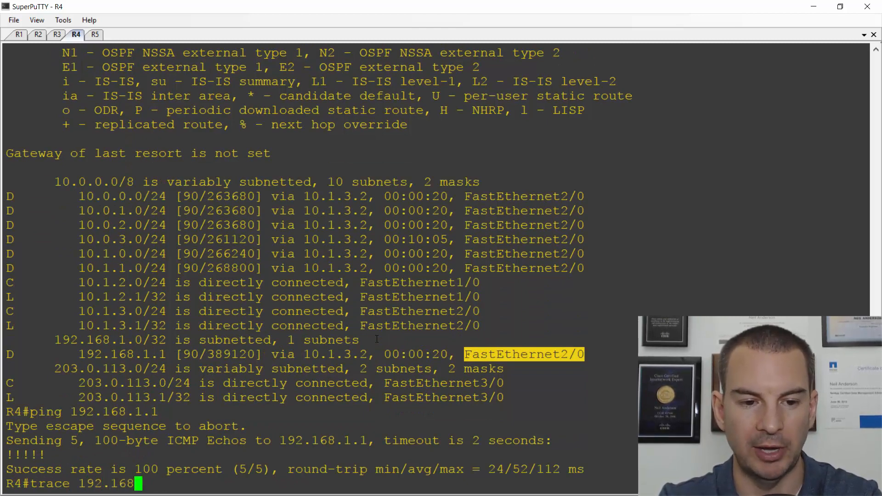
{"action": "type", "text": "."}
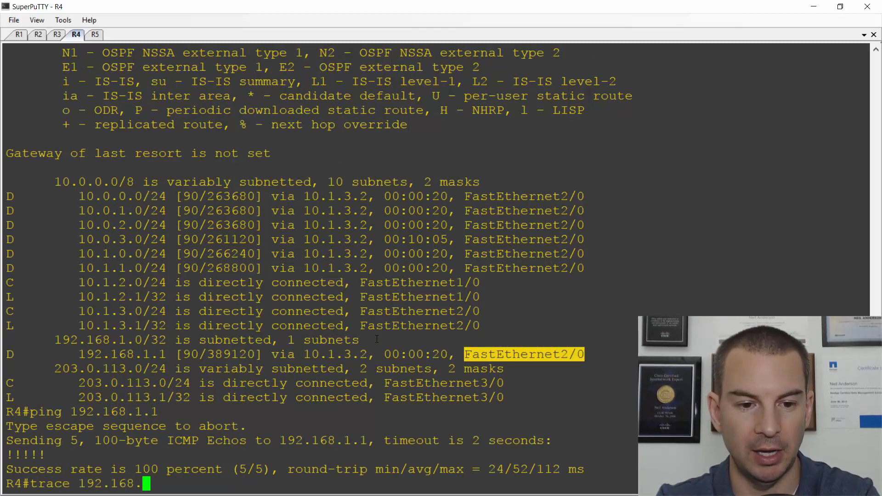
{"action": "key", "text": "Return"}
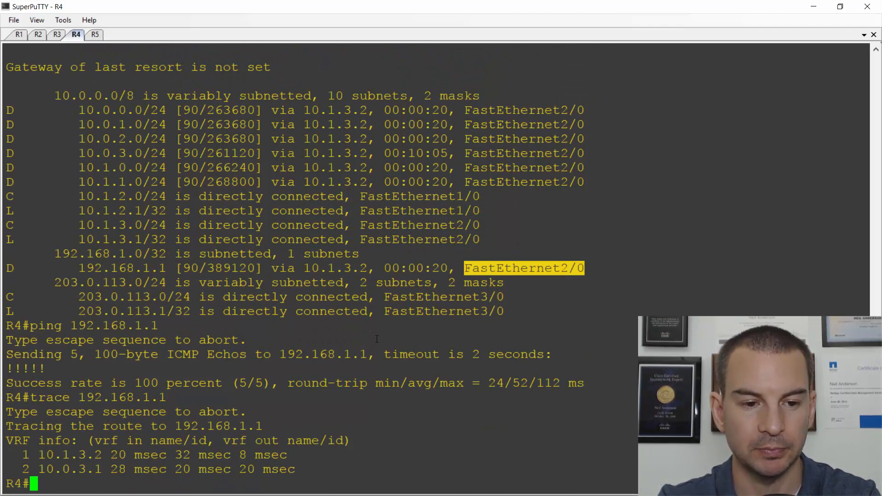